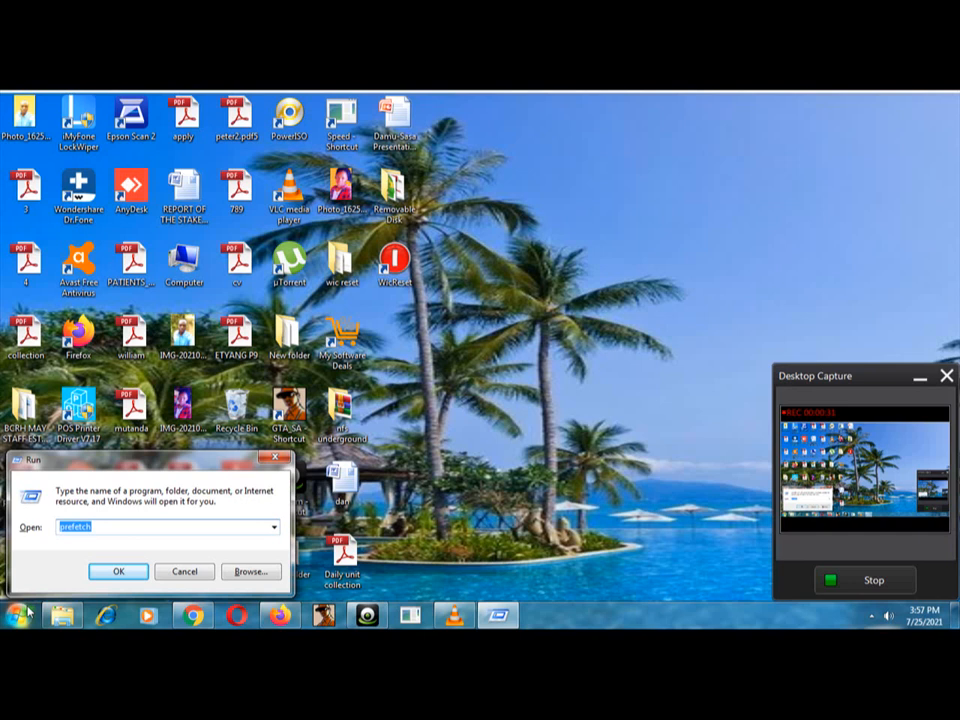
Launch the %temp% folder from Run, listing the user's temporary files
type("%")
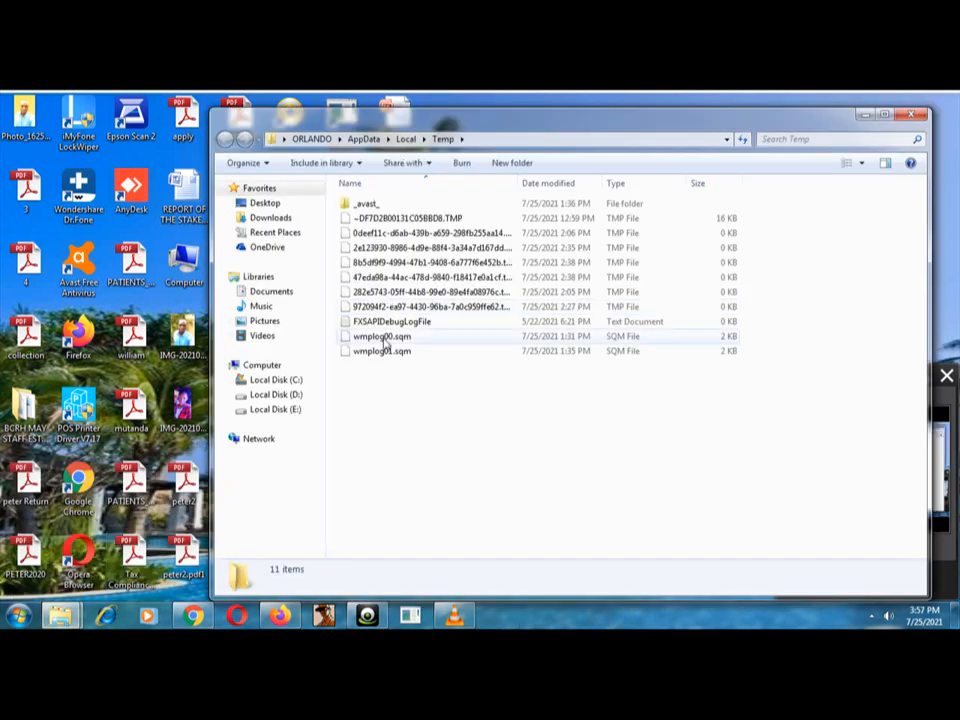
Permanently delete all 11 Temp items, skipping every file still in use
left_click(382, 336)
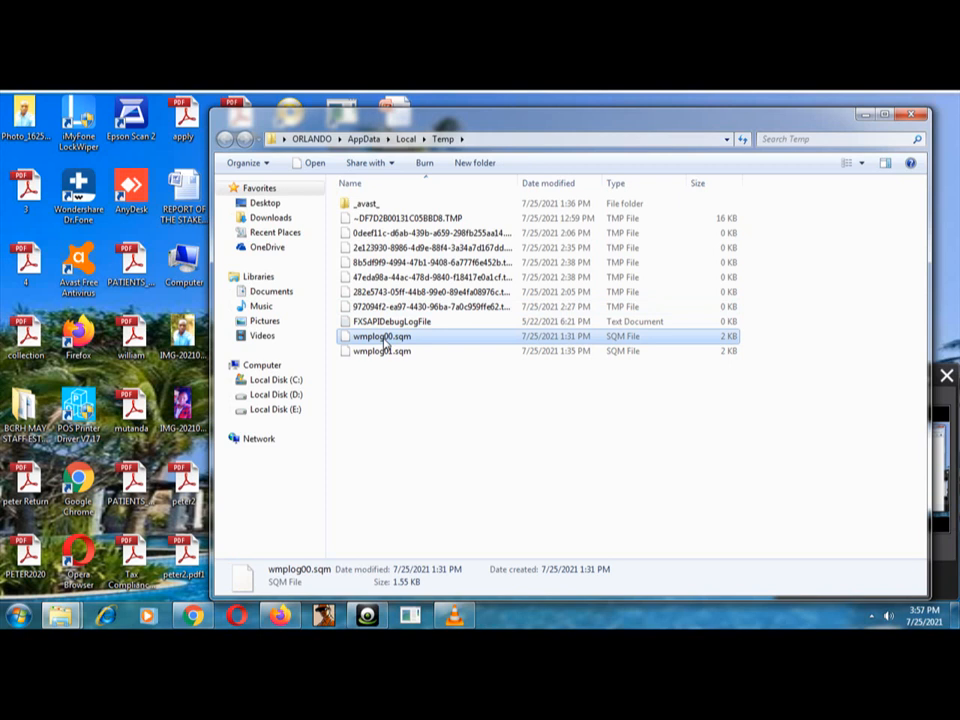
key("ctrl+a")
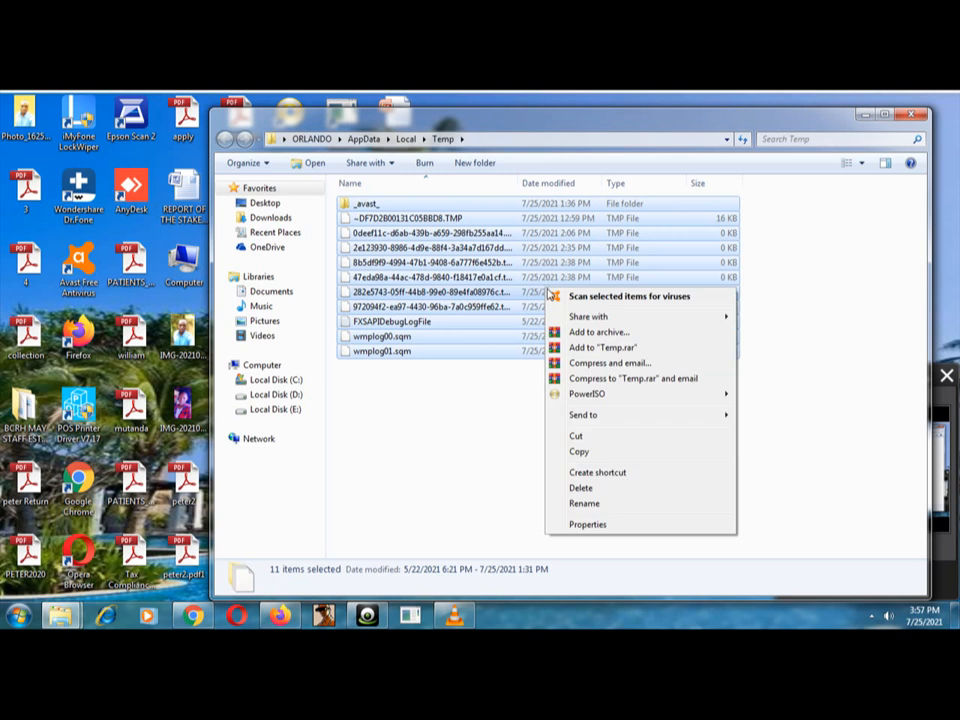
mouse_move(580, 452)
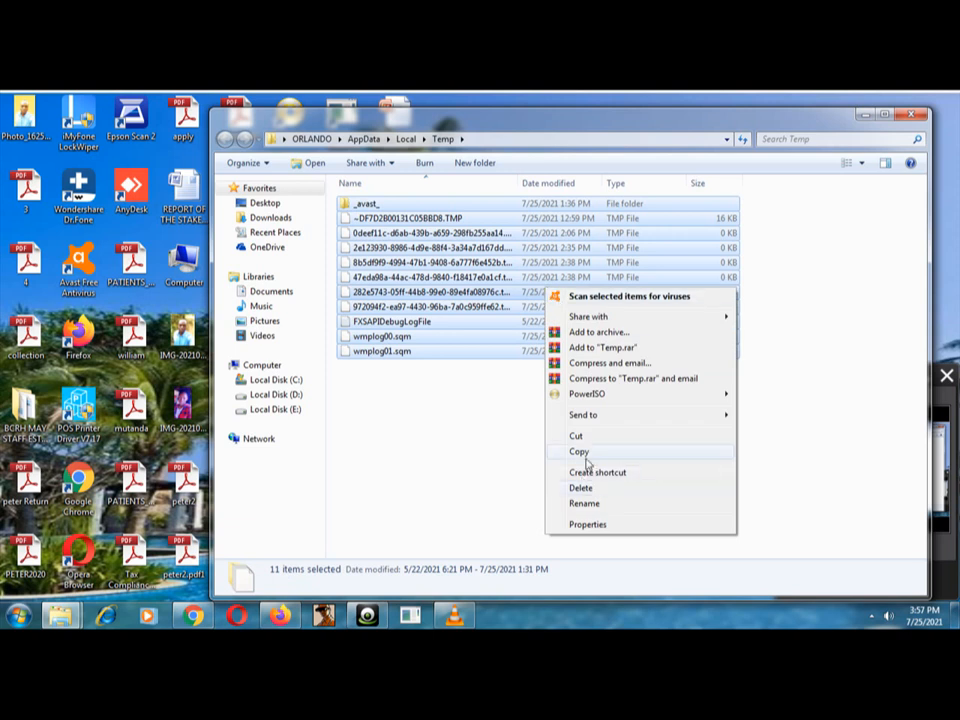
left_click(580, 488)
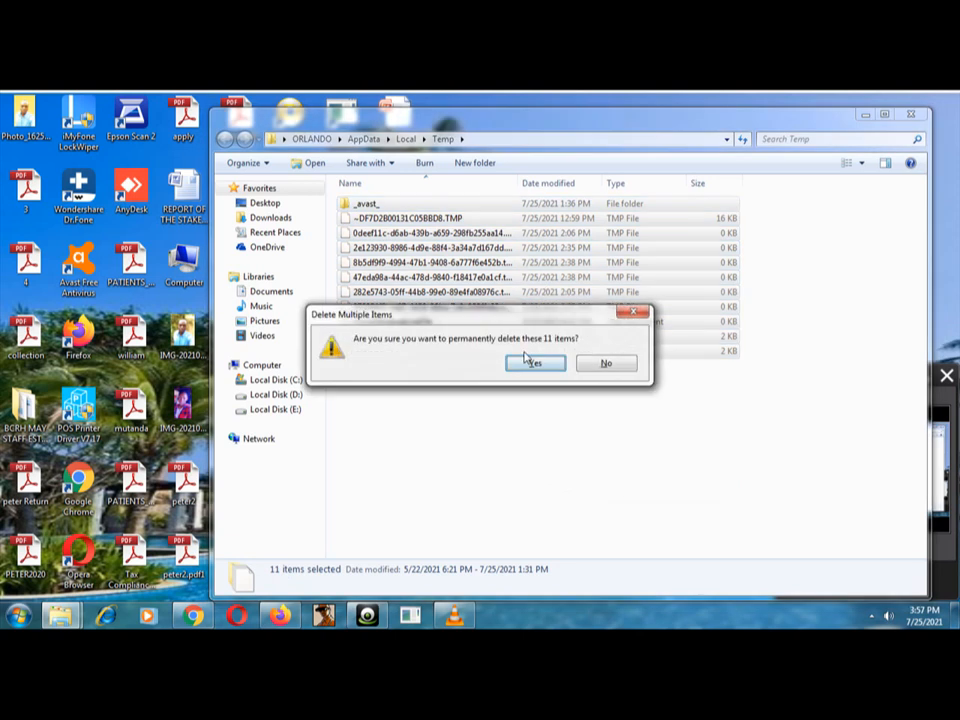
left_click(534, 364)
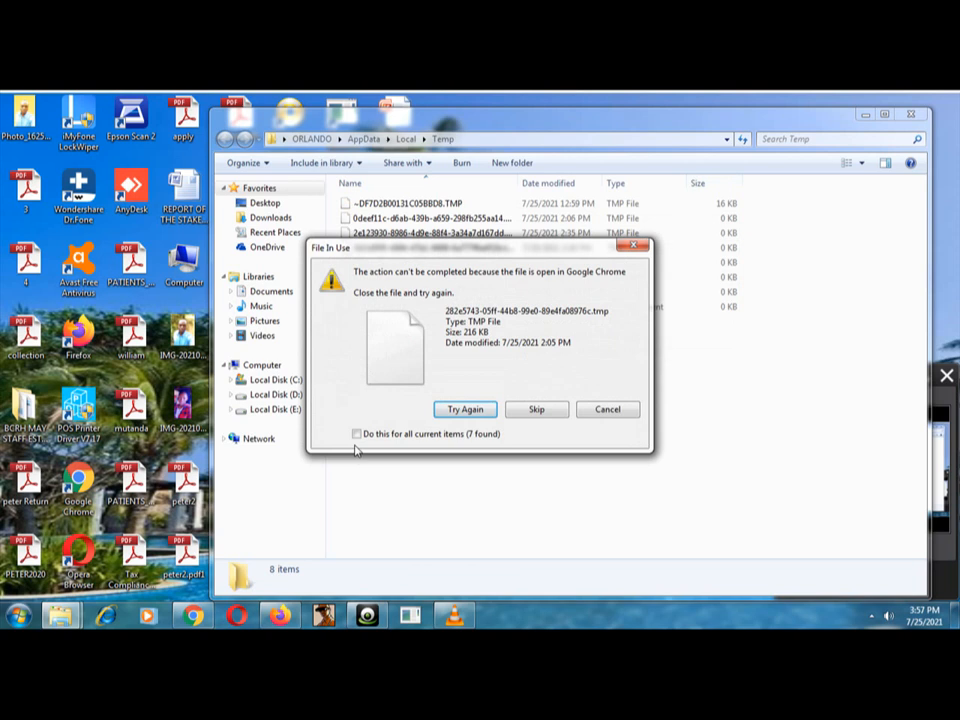
left_click(356, 432)
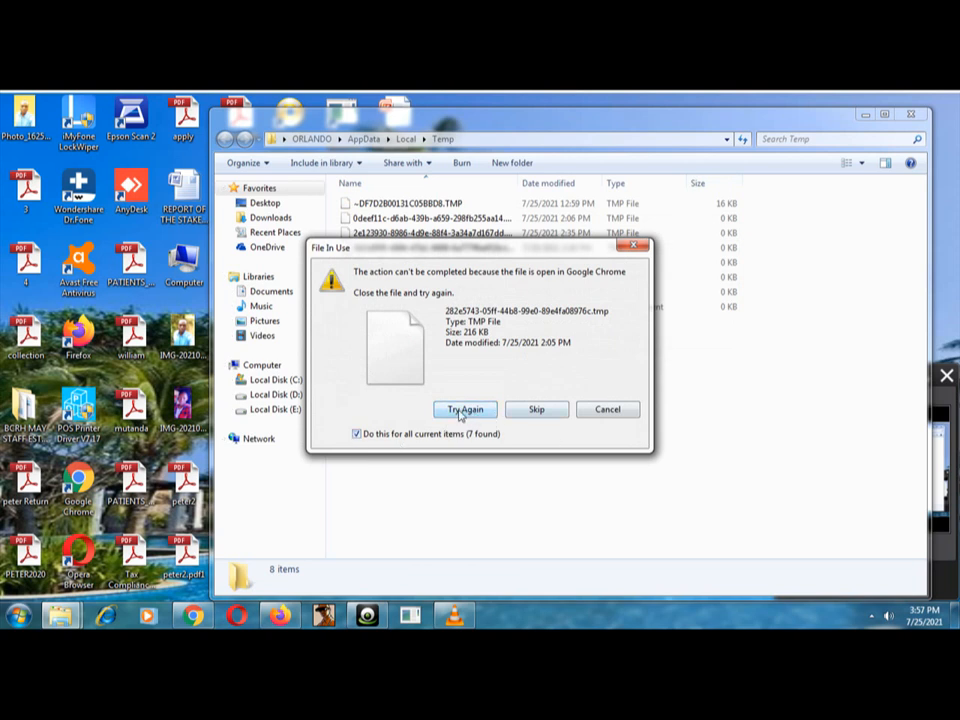
mouse_move(500, 418)
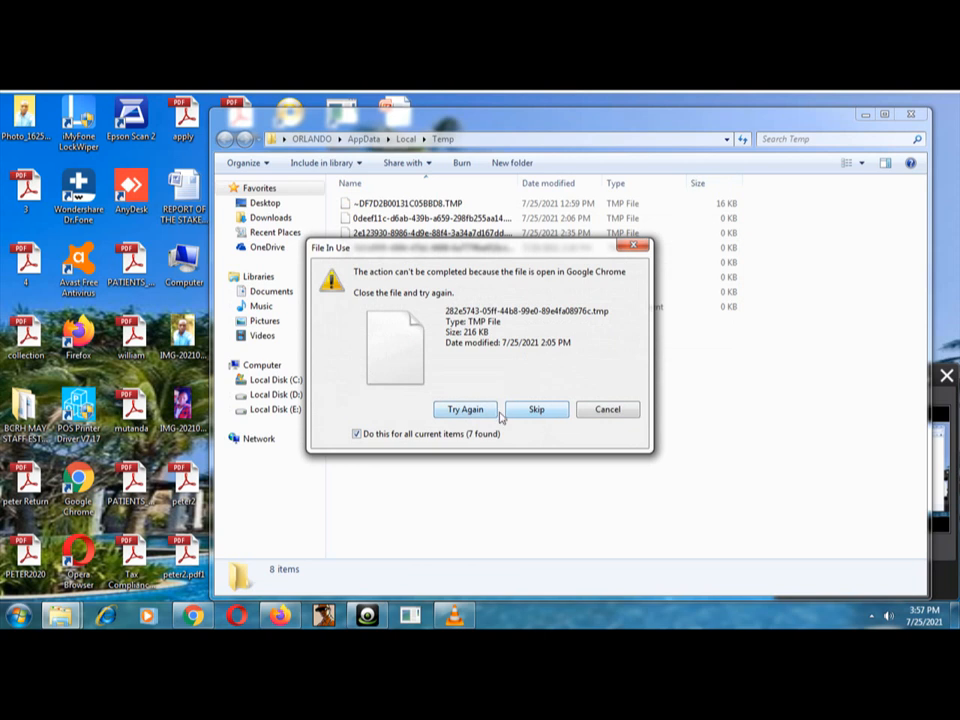
left_click(536, 408)
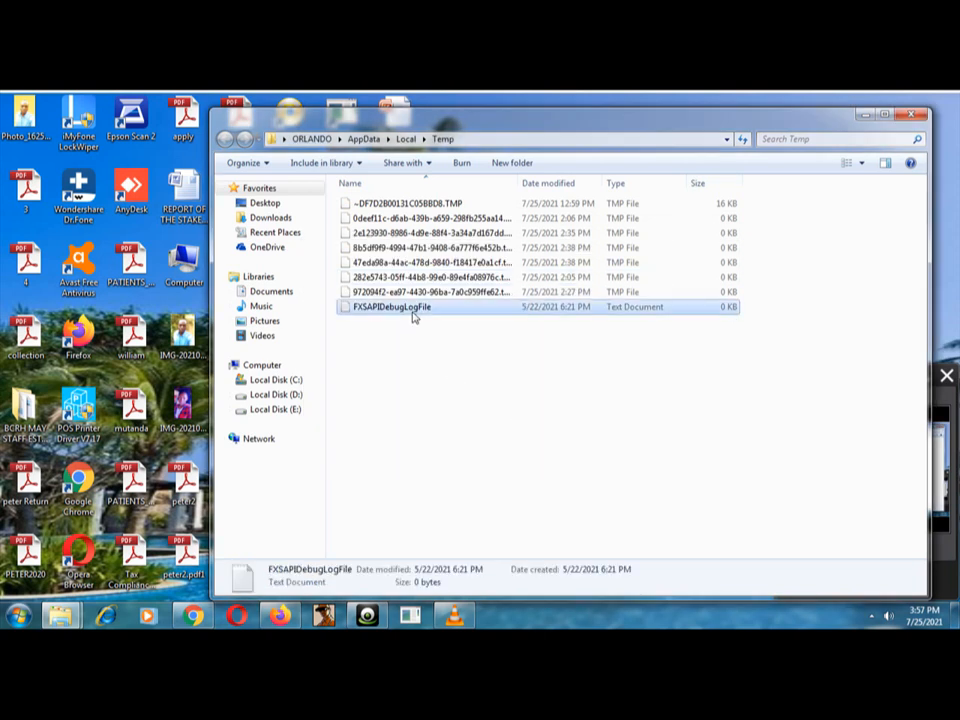
Delete the eight remaining Temp items, again skipping in-use files
key("ctrl+a")
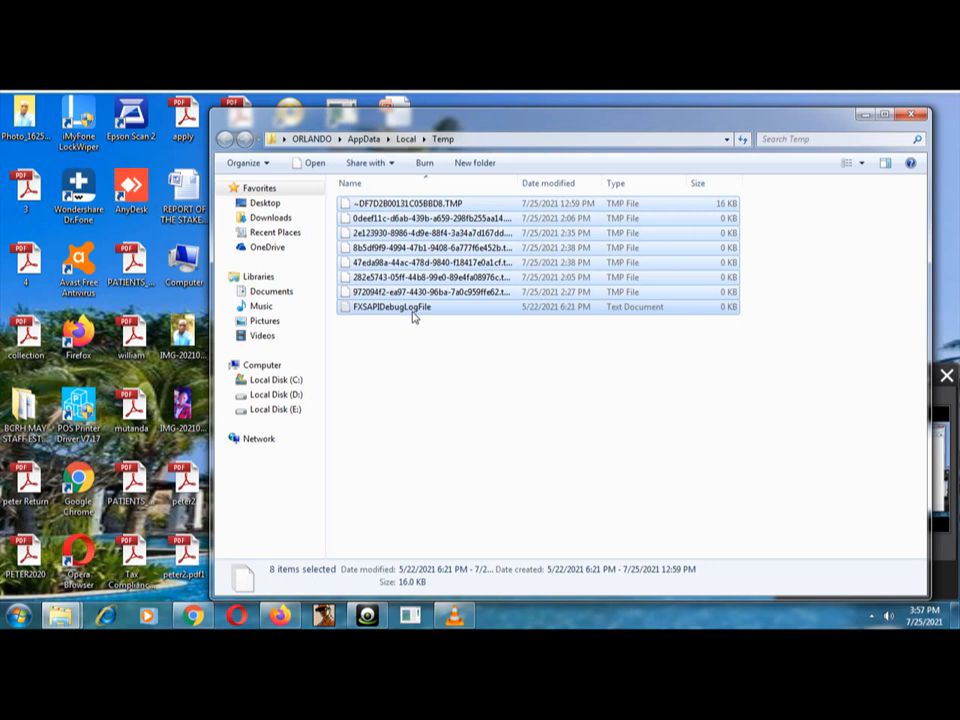
key("Delete")
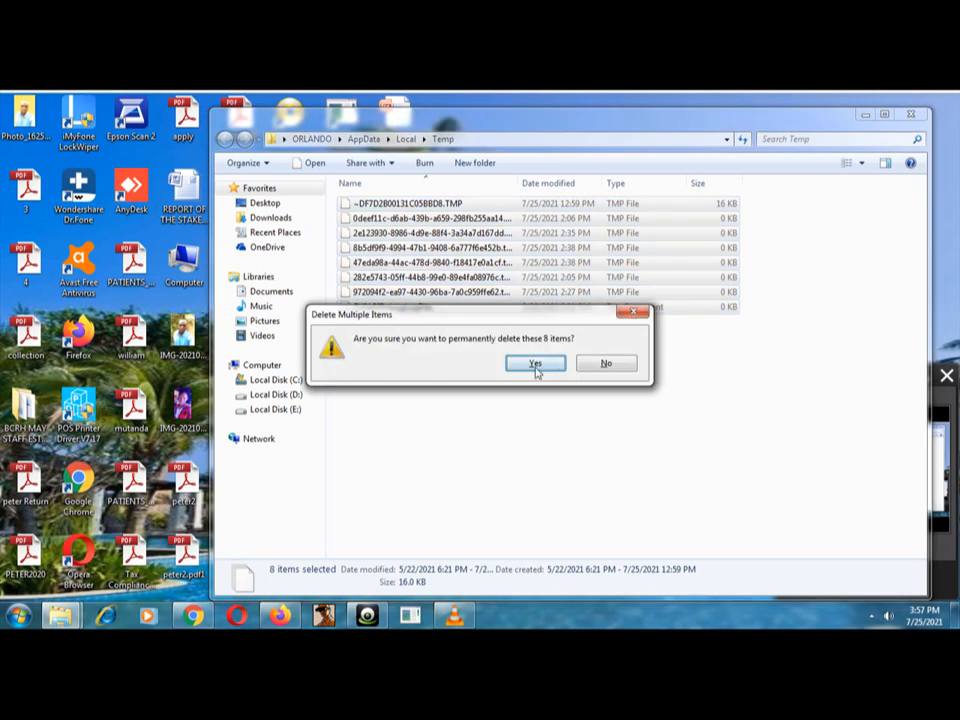
left_click(534, 364)
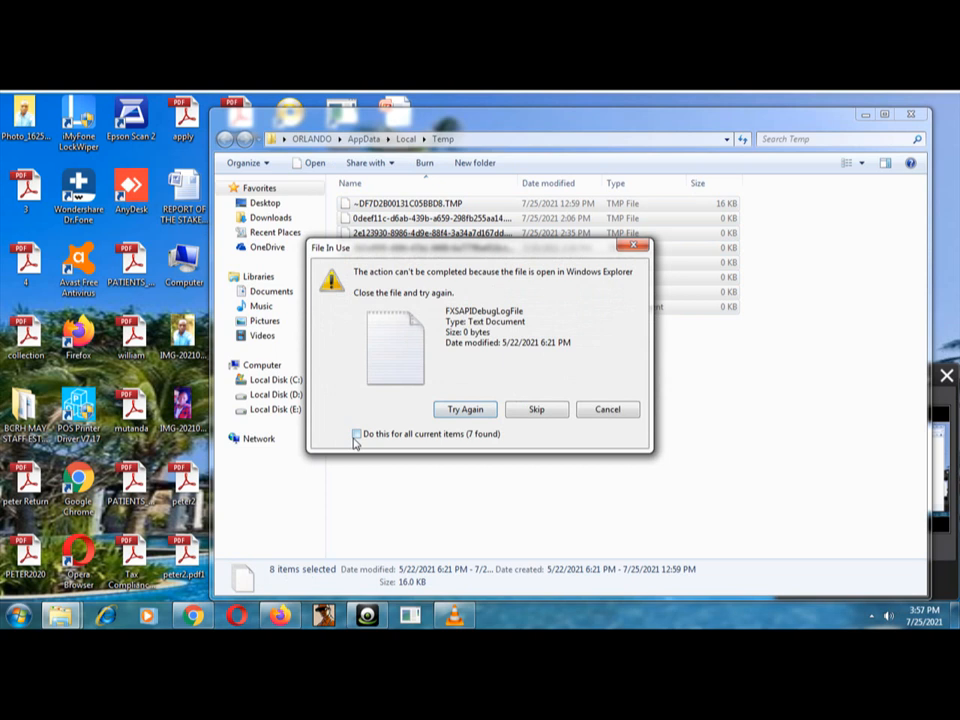
left_click(356, 432)
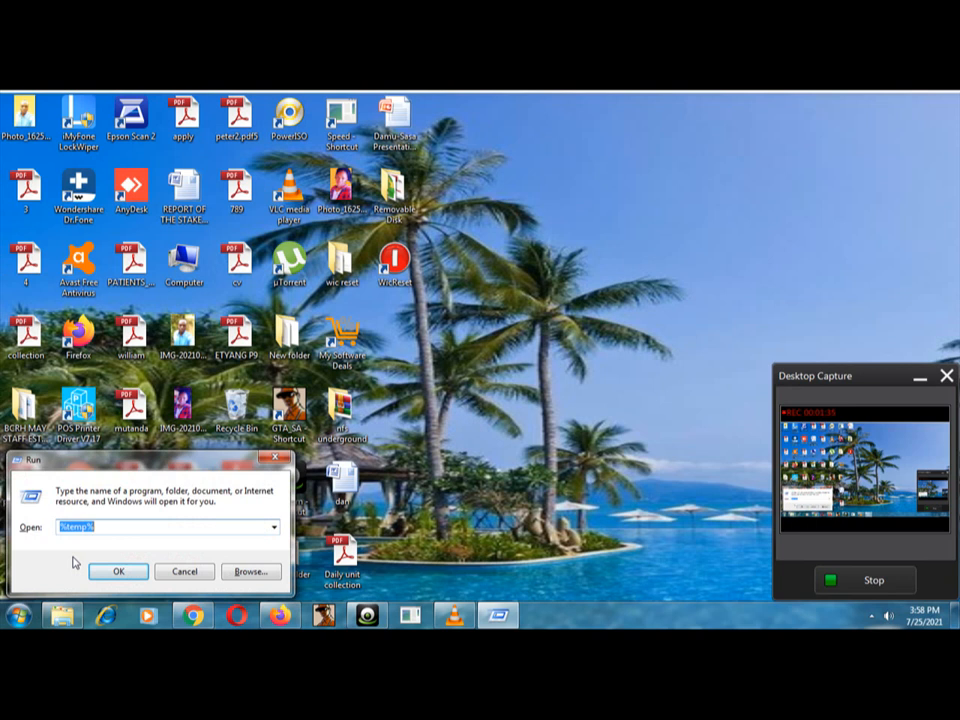
Launch the Windows Prefetch folder from Run
type("pre")
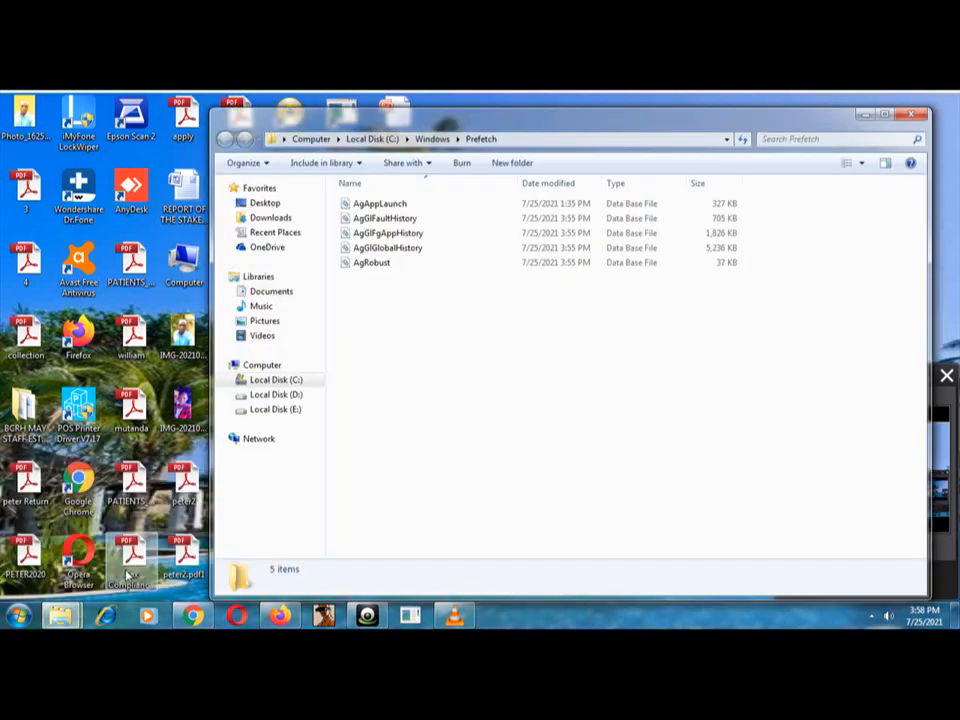
Permanently delete all five Prefetch files and close the folder window
left_click(372, 262)
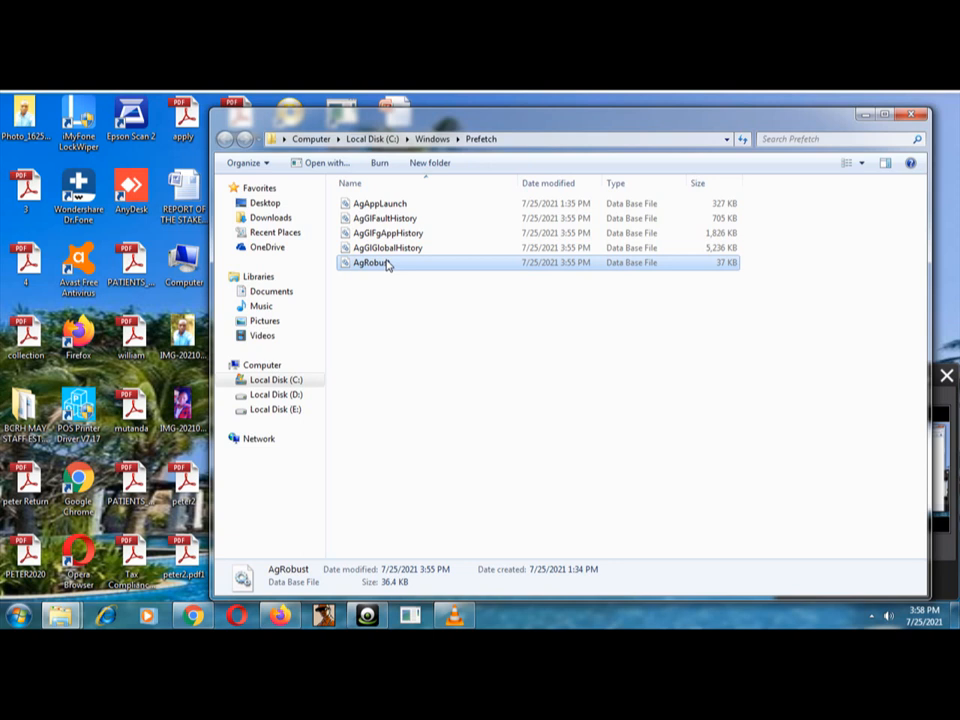
key("ctrl+a")
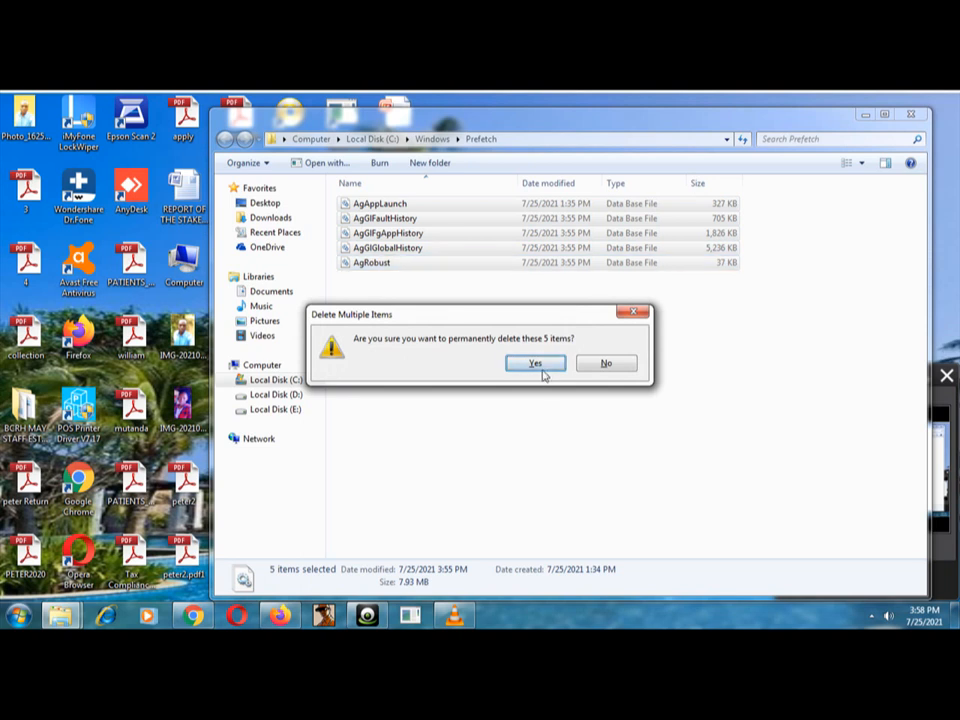
left_click(534, 362)
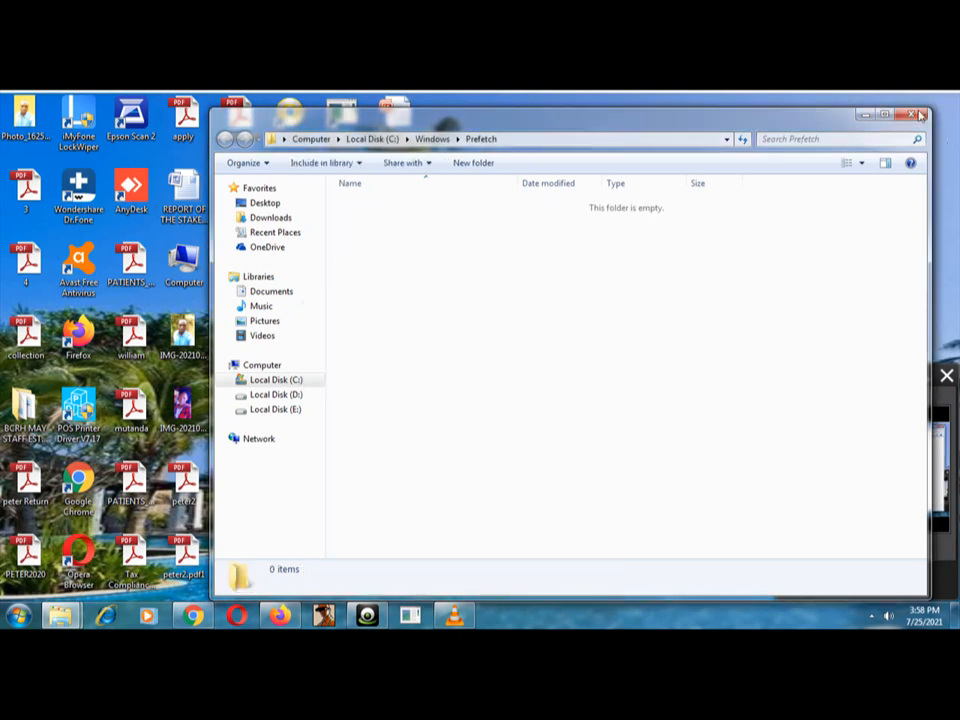
left_click(920, 114)
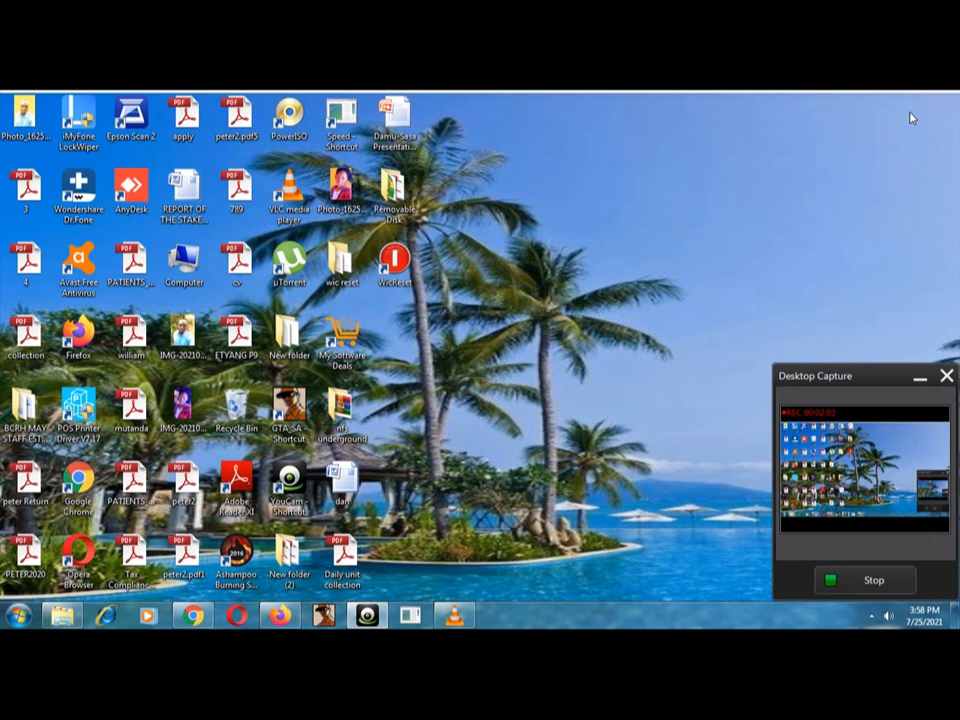
mouse_move(656, 470)
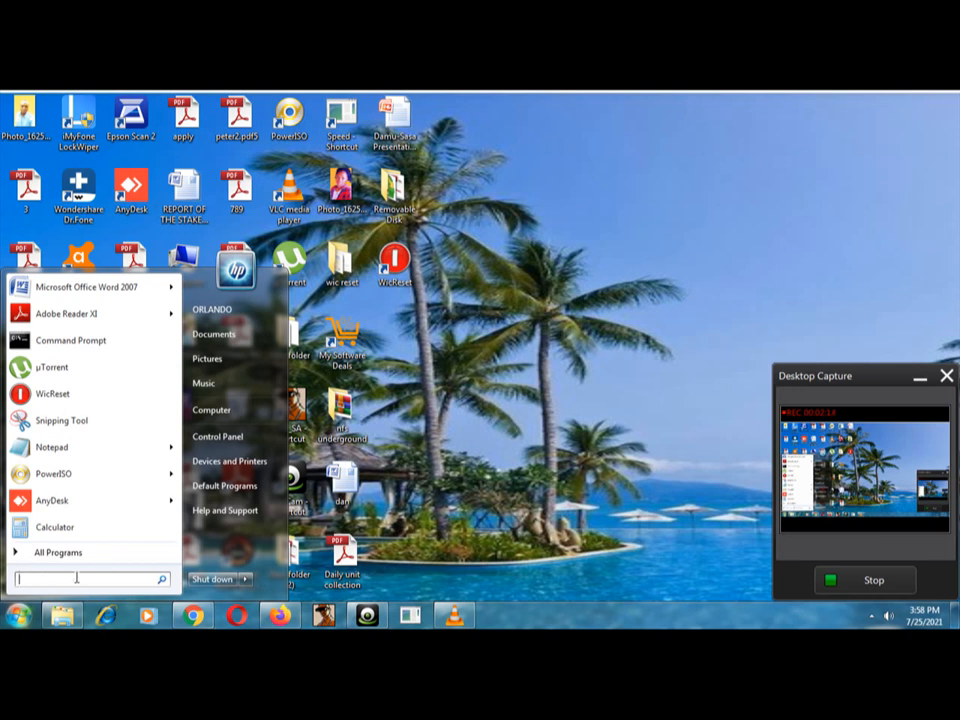
Search 'cleanup' from Start and launch Disk Cleanup for drive C
type("cle")
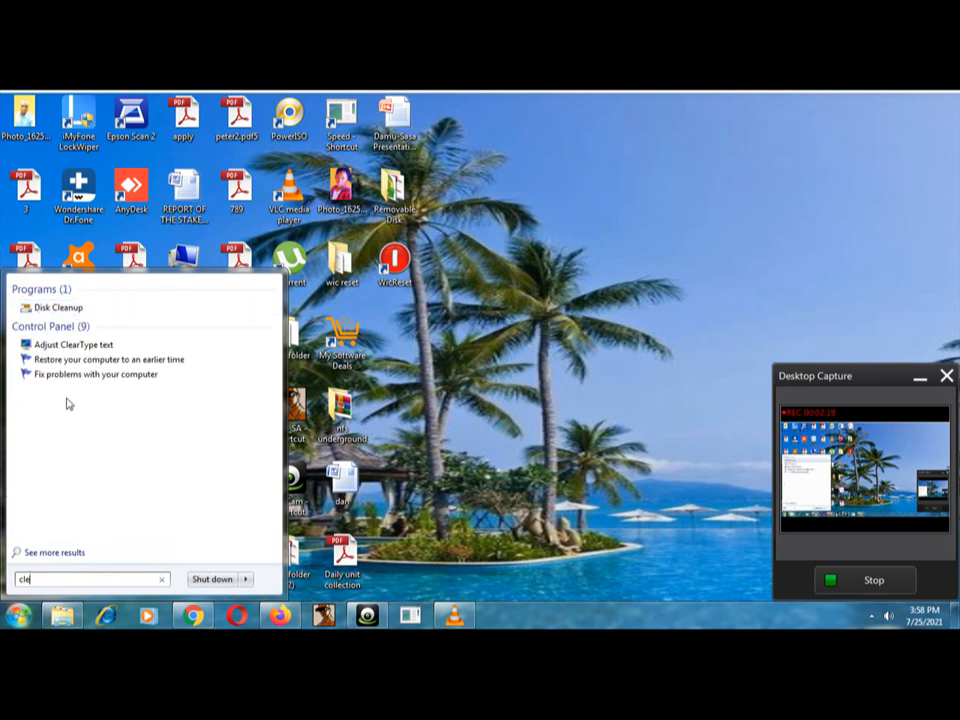
left_click(56, 308)
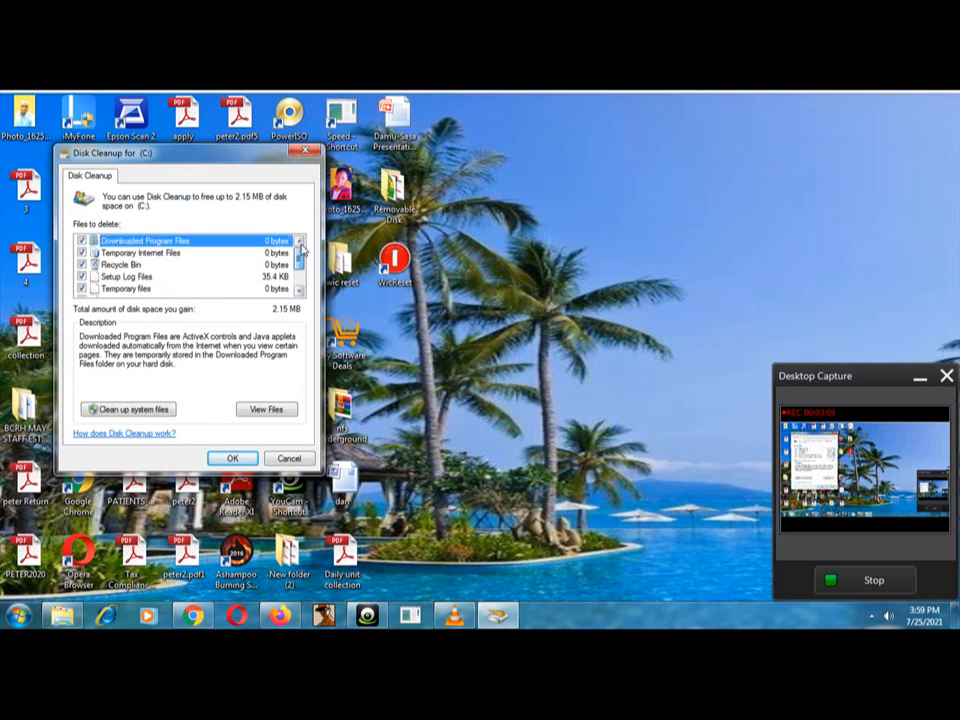
Clean system files on drive C, confirming deletion of about 59.4 MB of checked categories
scroll("down", 3)
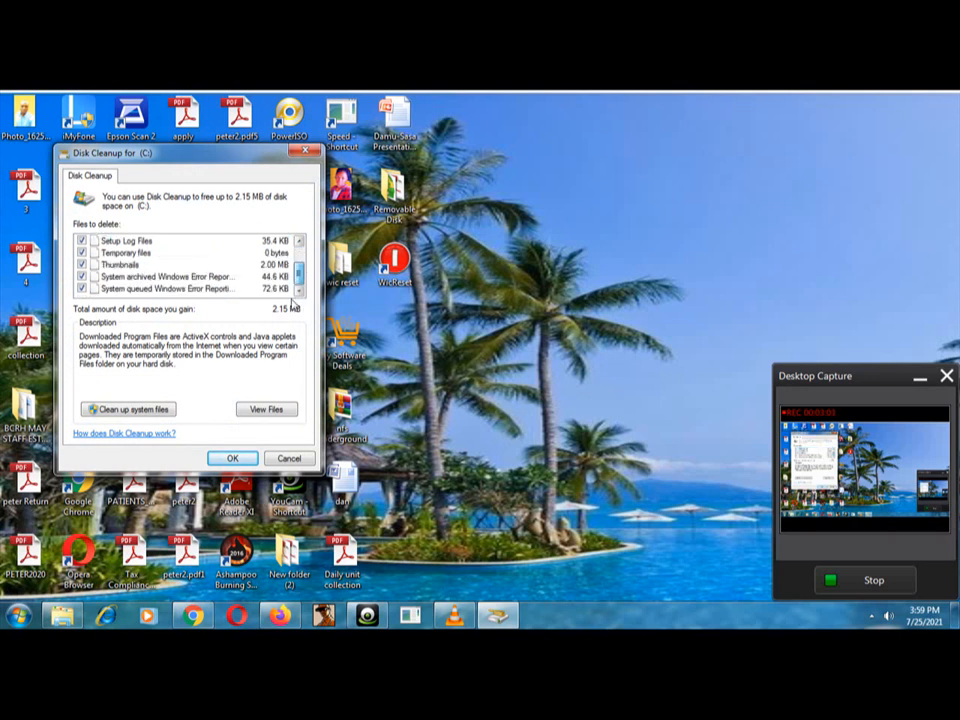
scroll("up", 3)
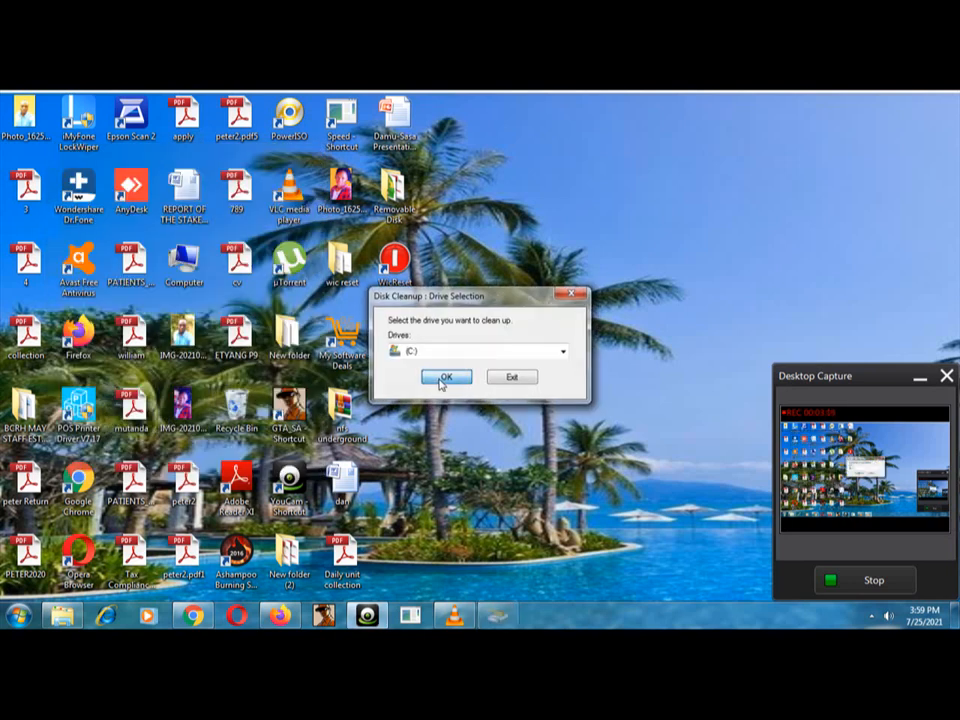
left_click(446, 376)
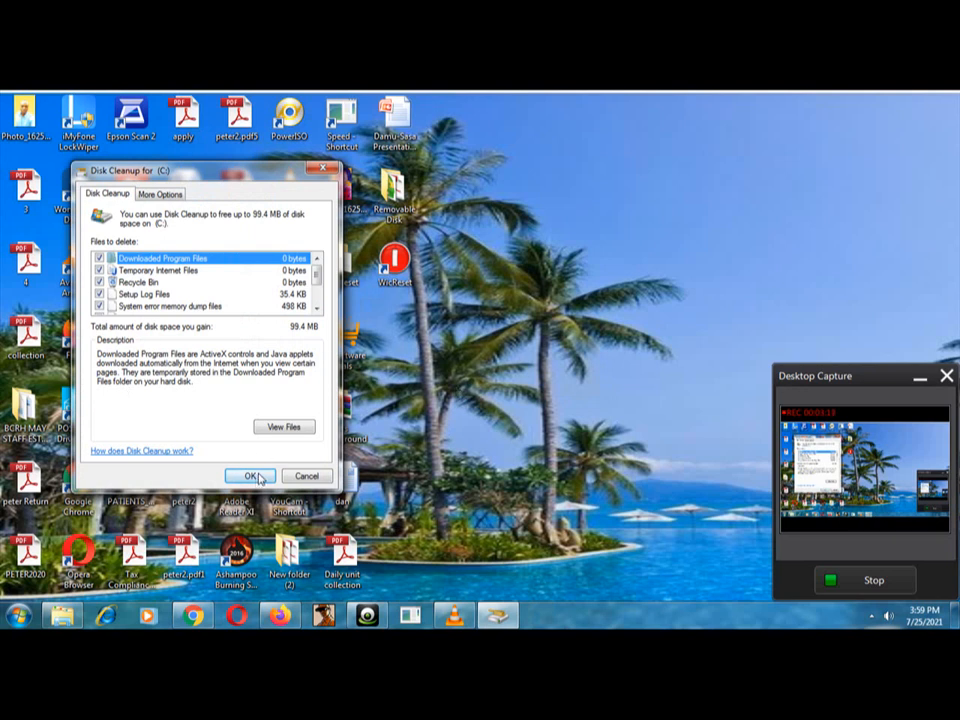
left_click(252, 476)
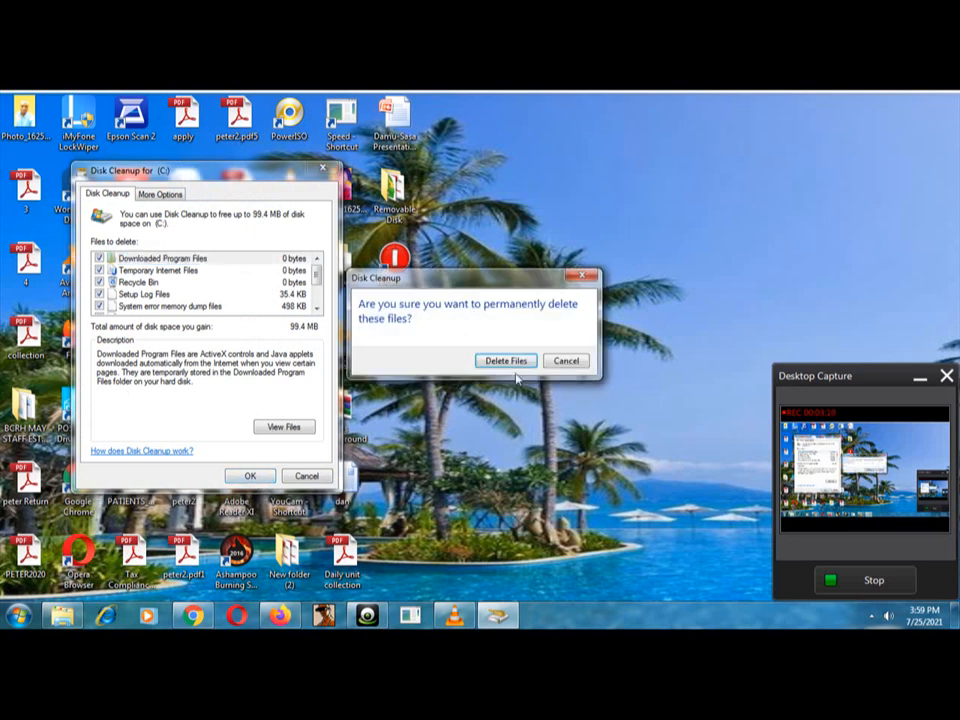
left_click(504, 360)
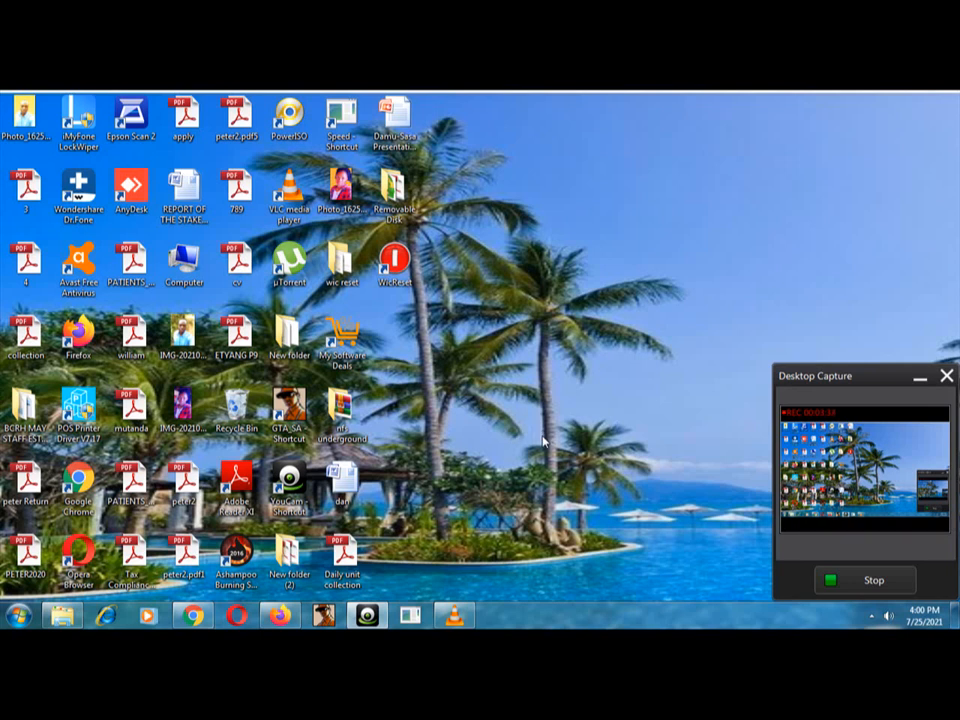
mouse_move(600, 472)
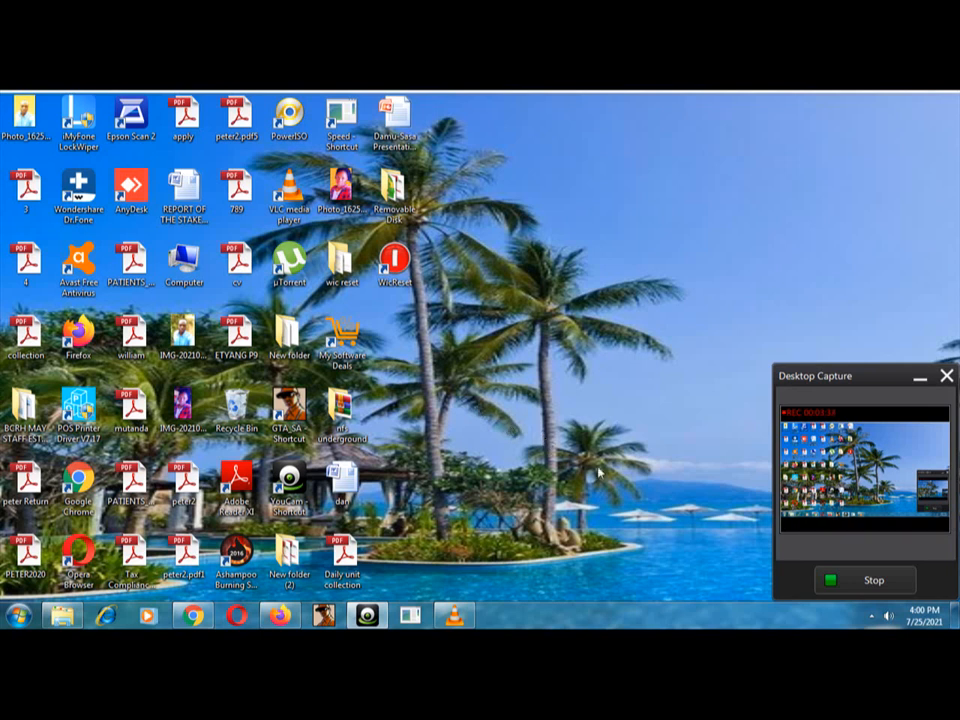